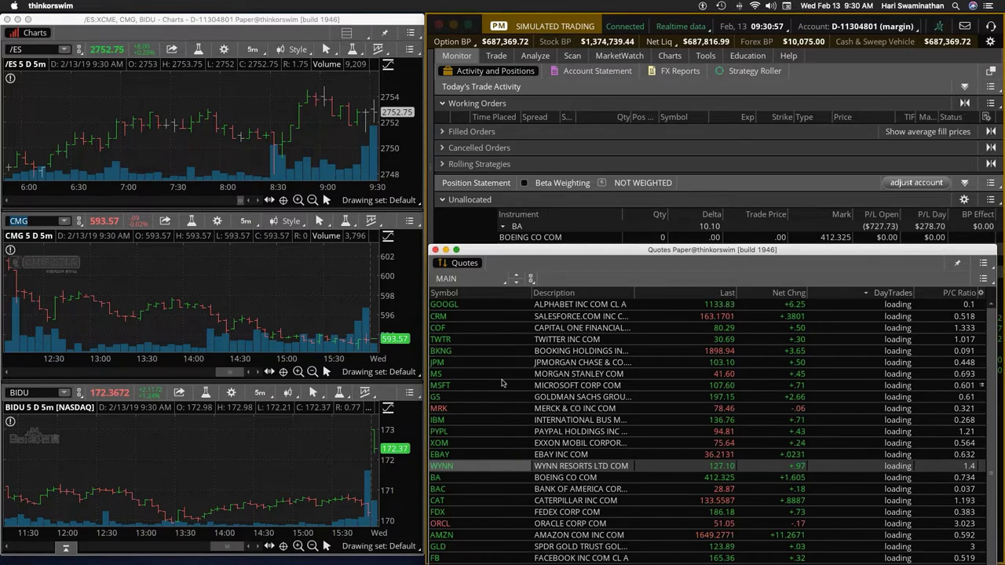
Buy 5 BIDU 15 FEB 19 175 calls from the option chain on the Analyze tab.
left_click(534, 55)
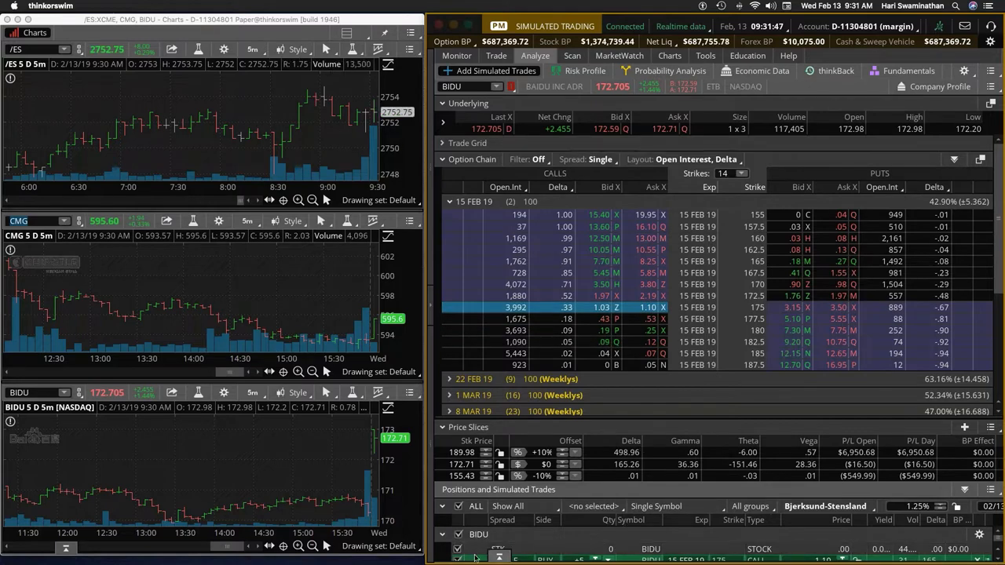
left_click(497, 55)
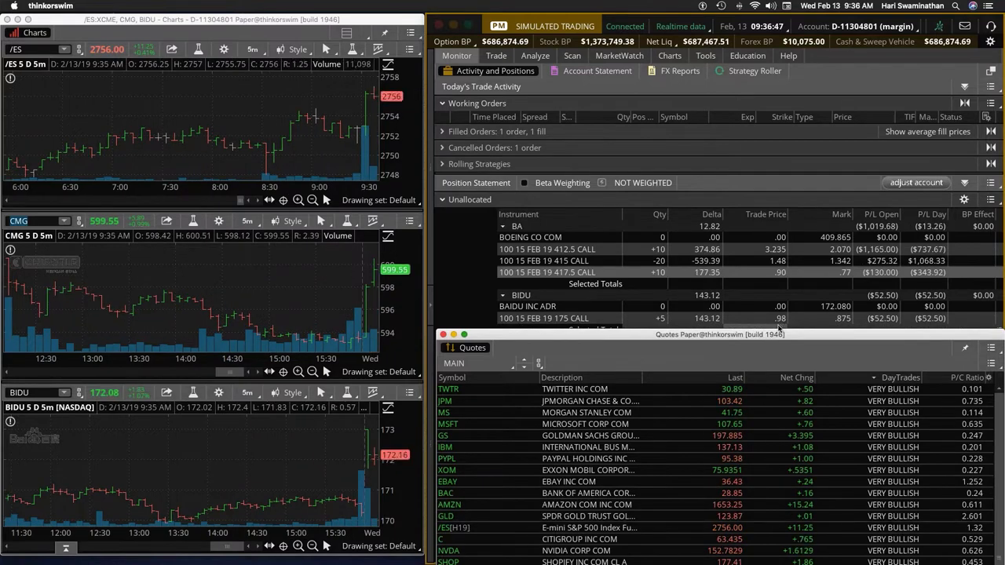
Buy five more BIDU 175 calls from the position's context menu, bringing the holding to ten.
right_click(544, 317)
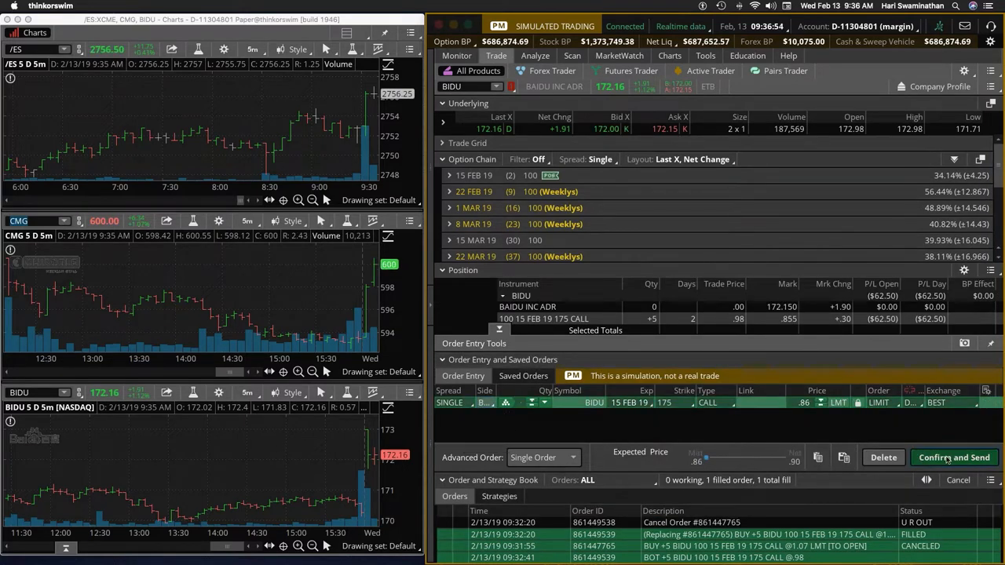
left_click(955, 457)
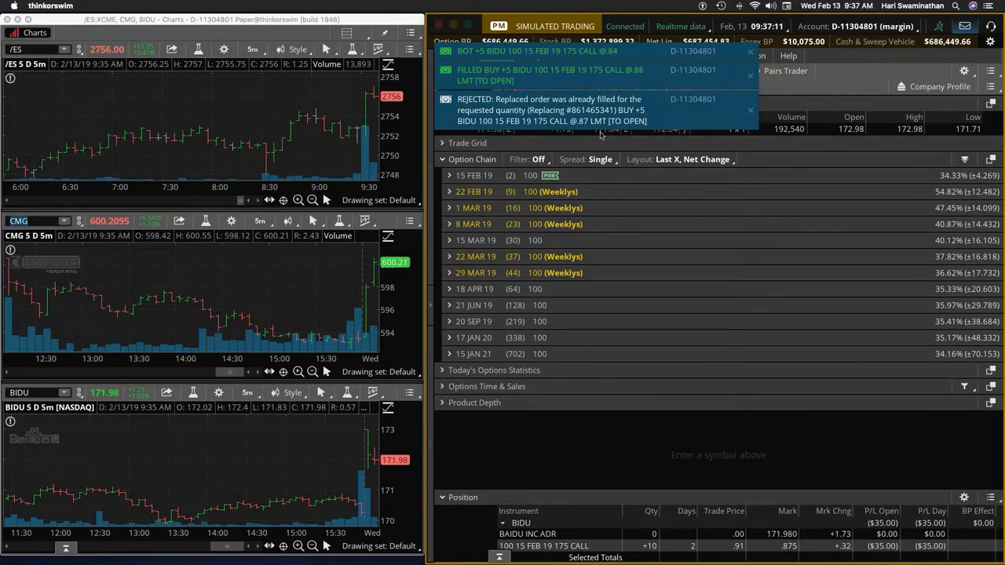
left_click(455, 55)
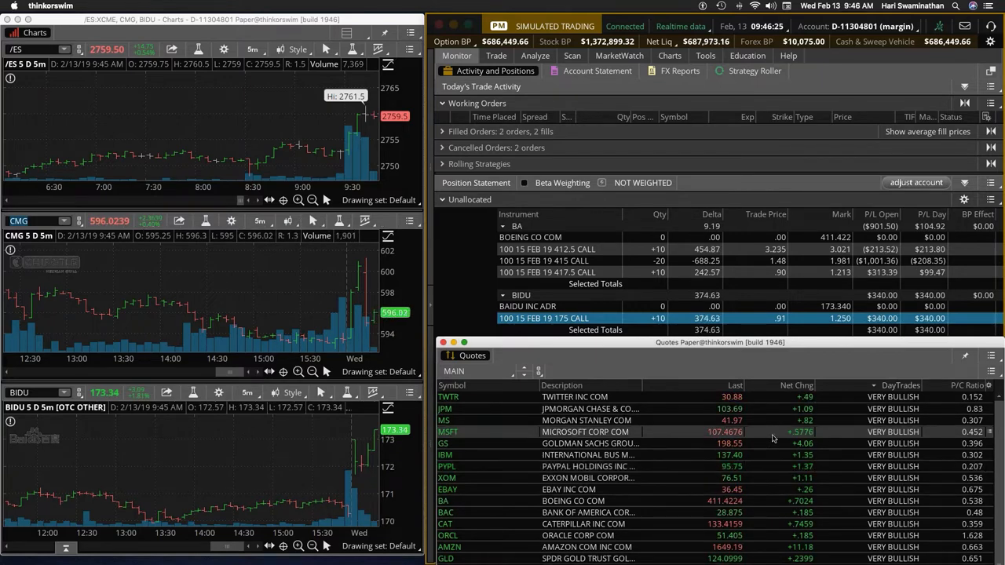
Sell to close five BIDU 175 calls at 1.30, leaving five contracts held.
right_click(544, 317)
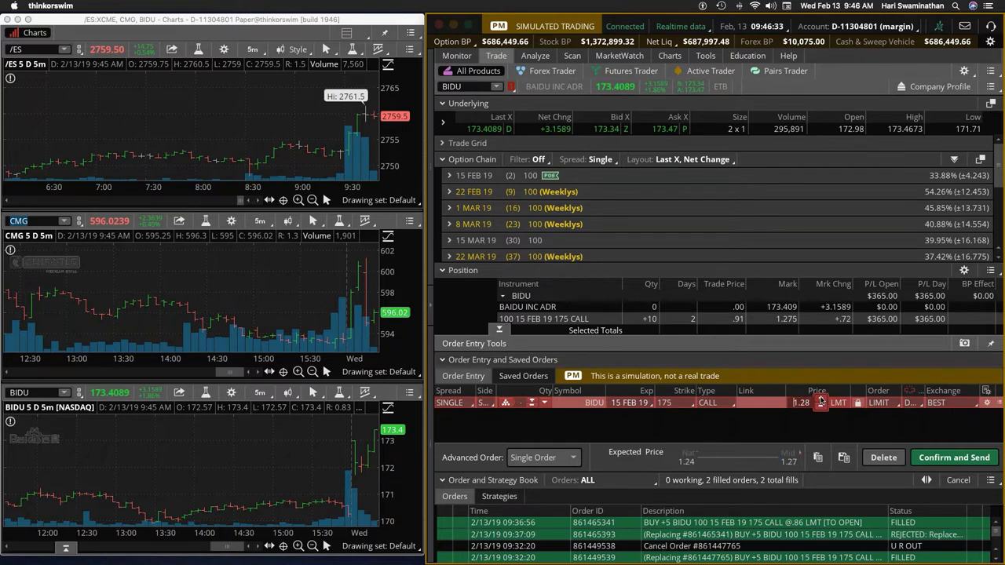
left_click(955, 457)
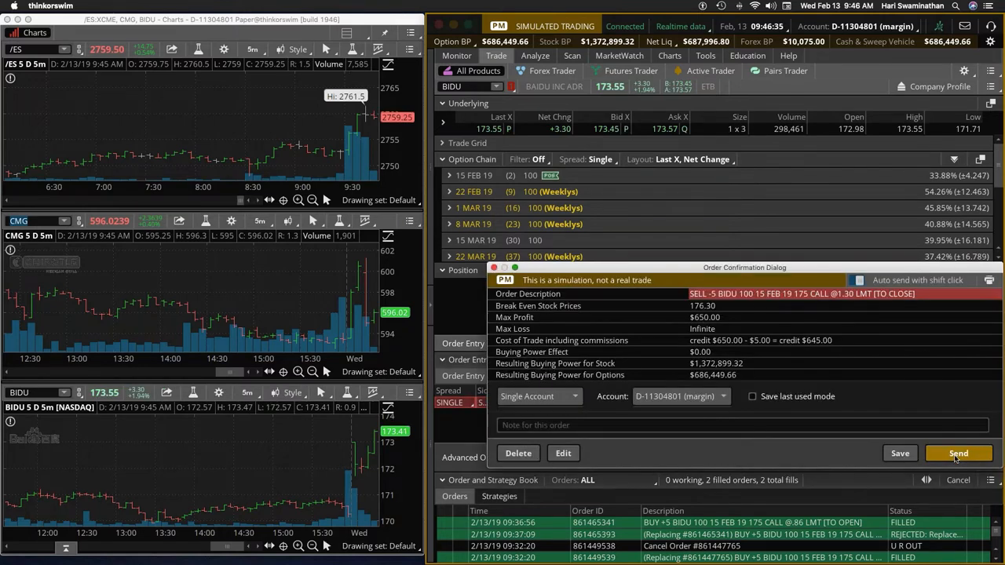
left_click(958, 452)
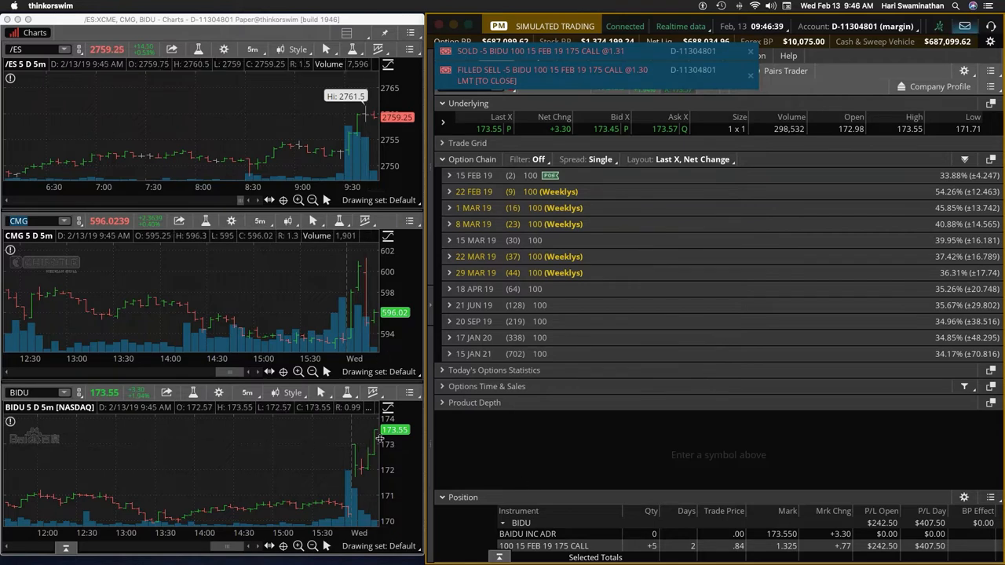
left_click(456, 55)
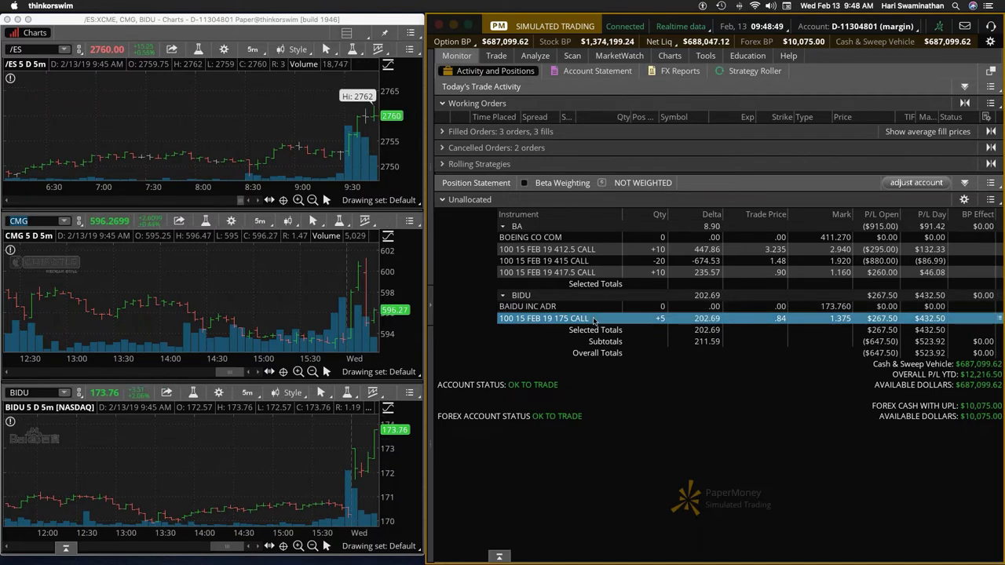
Place a working limit order to sell the remaining five BIDU 175 calls at 1.40.
right_click(543, 317)
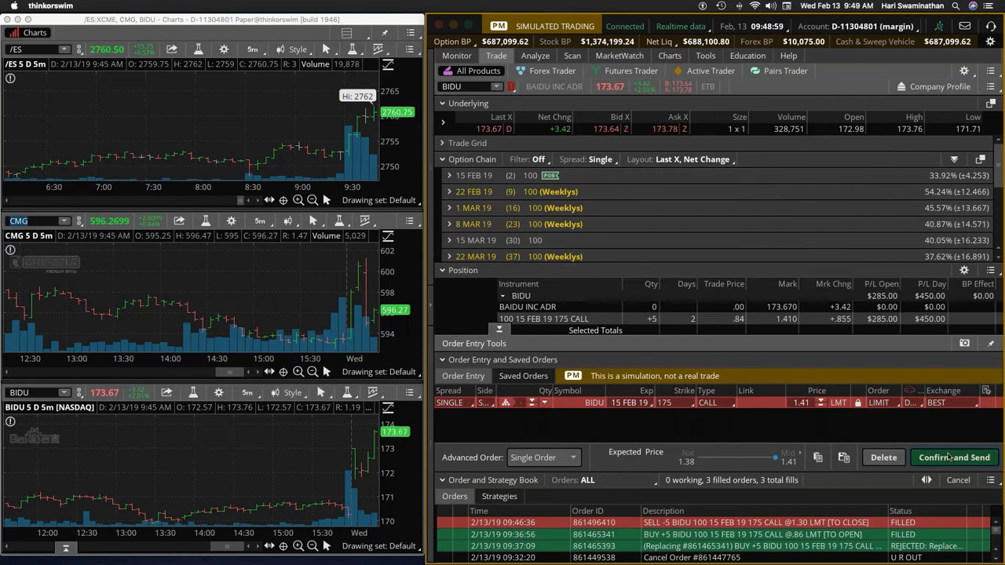
left_click(955, 457)
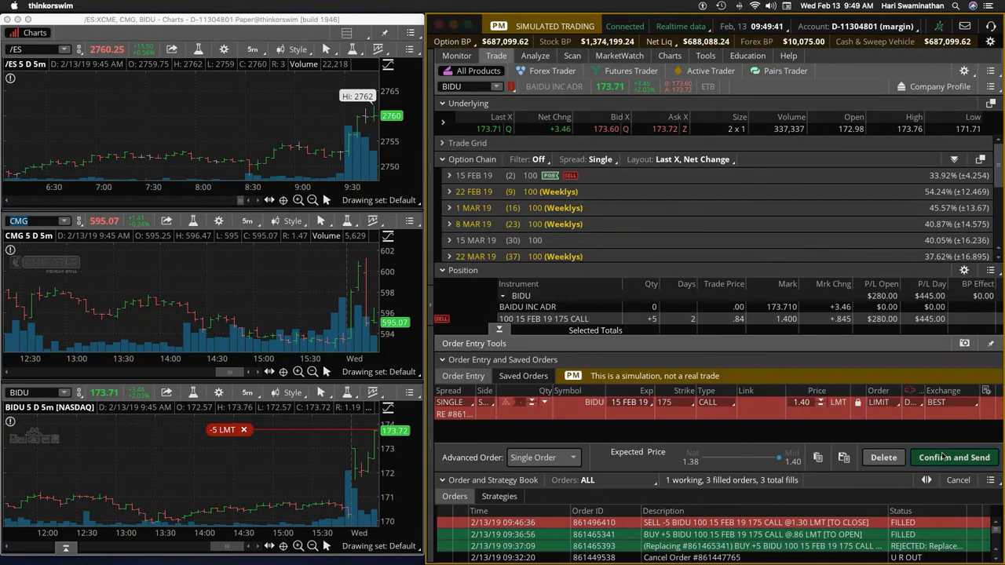